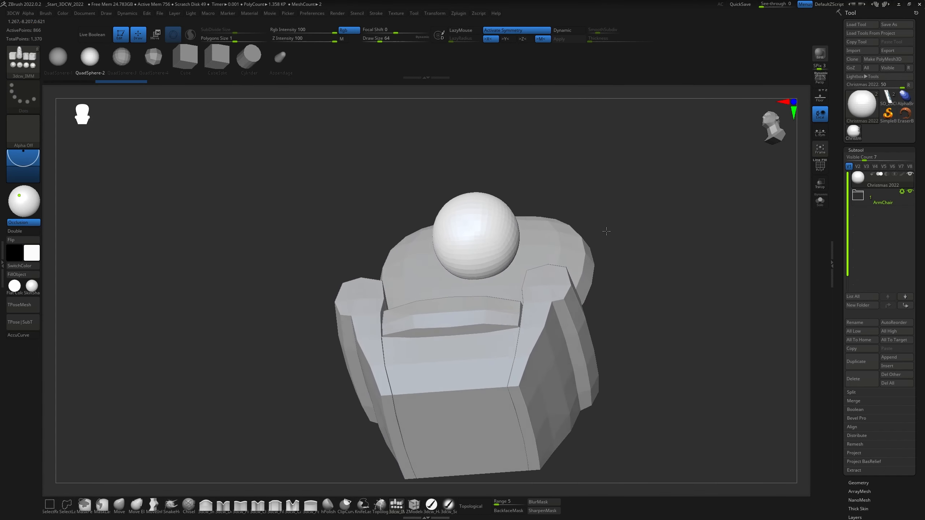
Pull the mesh into a rough seated torso with arms and legs beneath the sphere head.
{"action": "left_click_drag", "start_coordinate": [606, 230], "coordinate": [472, 277]}
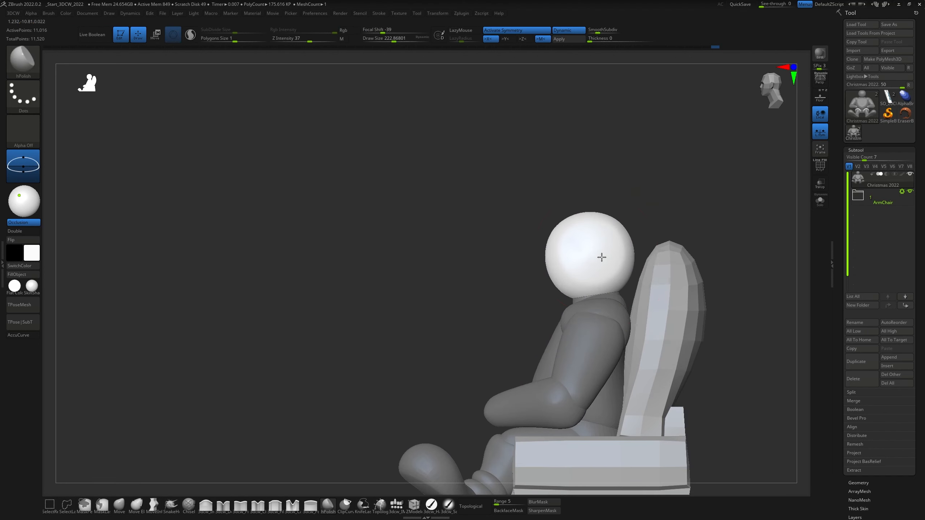
Shape the top of the dwarf's head and refine the face with Move and Pinch strokes.
{"action": "left_click_drag", "start_coordinate": [602, 260], "coordinate": [611, 245]}
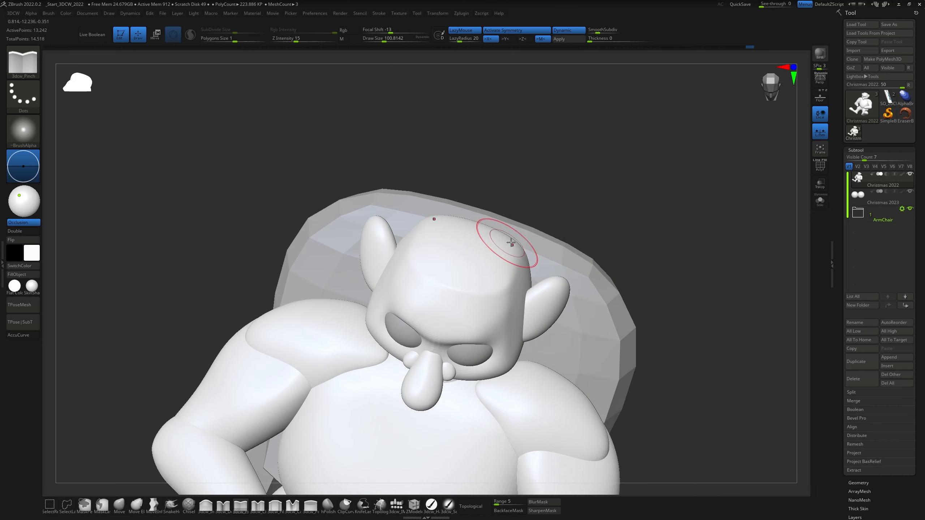
{"action": "left_click_drag", "start_coordinate": [511, 242], "coordinate": [467, 322]}
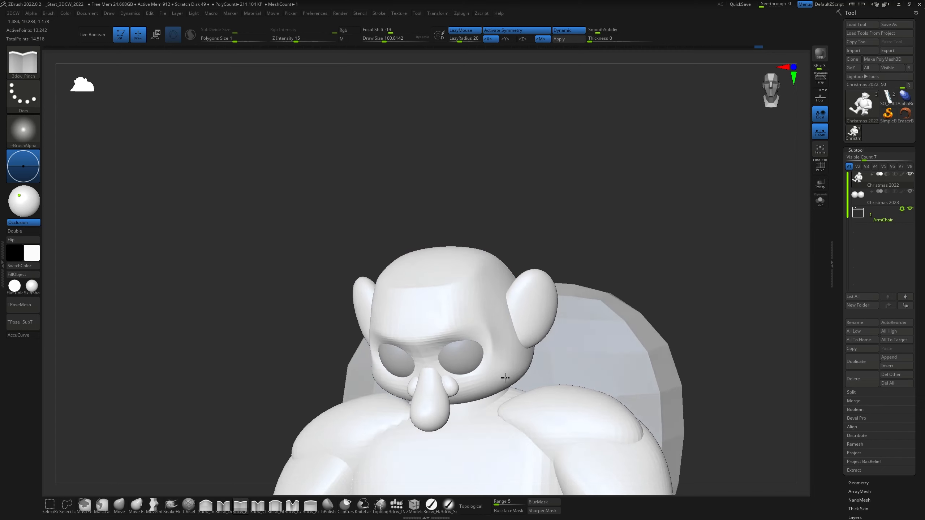
{"action": "left_click_drag", "start_coordinate": [504, 377], "coordinate": [579, 303]}
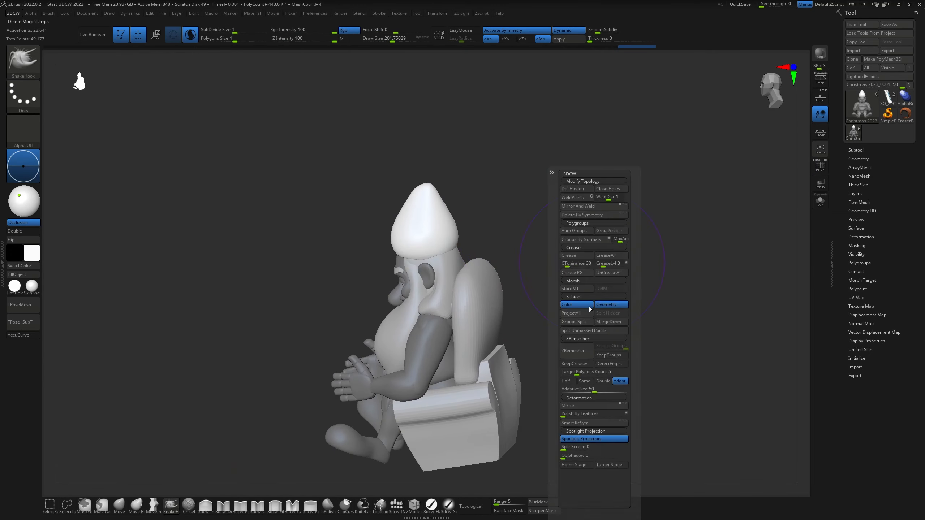
Shape the cube into an open book and add an edge loop along its spine.
{"action": "left_click", "coordinate": [855, 344]}
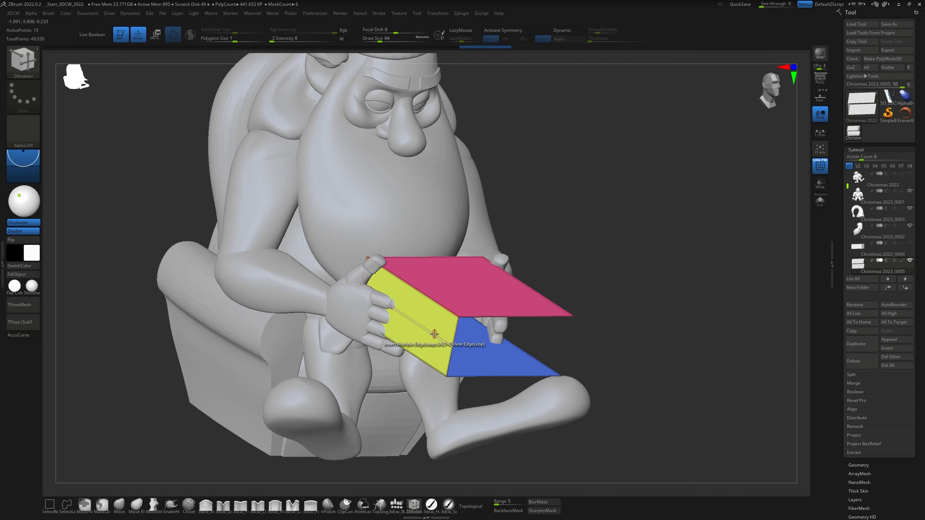
{"action": "left_click", "coordinate": [155, 34]}
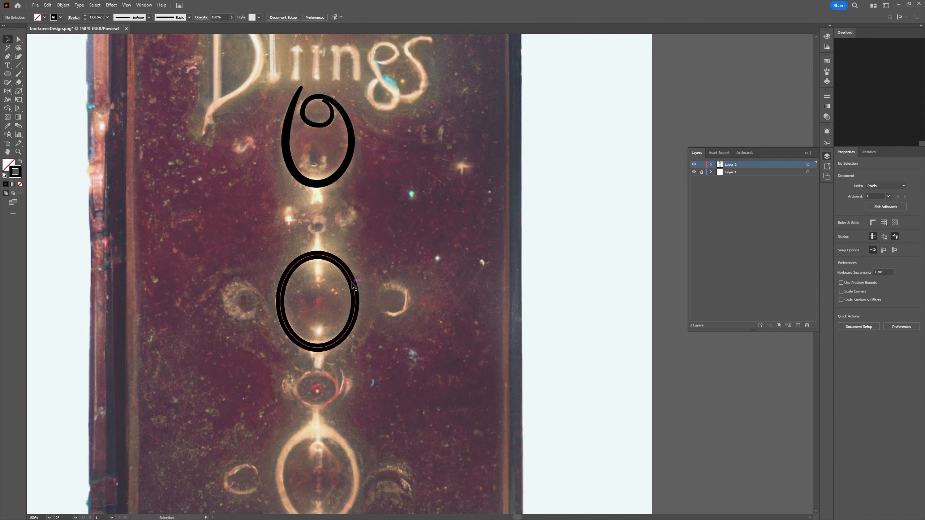
Close the book cover design and confirm Yes to save its changes.
{"action": "left_click", "coordinate": [126, 29]}
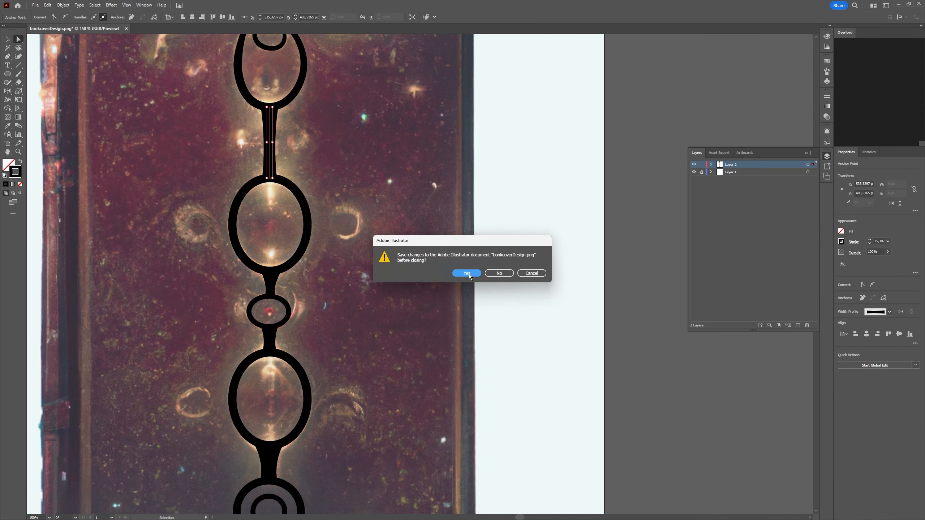
{"action": "left_click", "coordinate": [465, 273]}
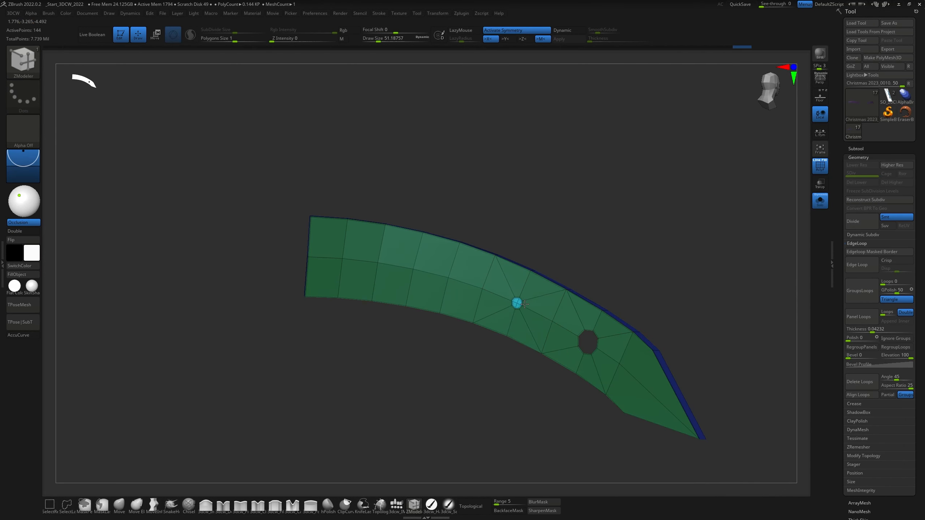
Extrude and bend the polygon strip into a curved band with a small hole near one end.
{"action": "left_click", "coordinate": [505, 245]}
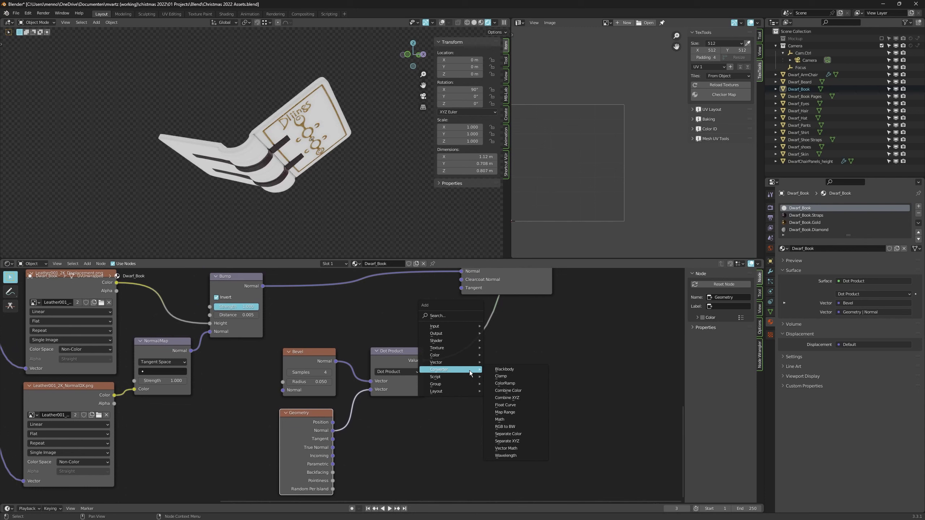
{"action": "mouse_move", "coordinate": [500, 419]}
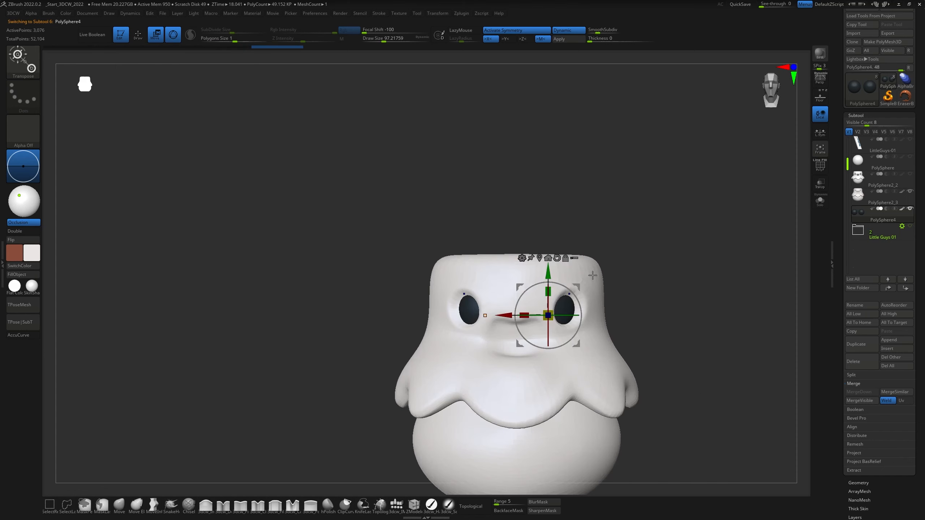
Place the ghost creature's eye sphere and curl the tip of the pink star creature's hat.
{"action": "left_click_drag", "start_coordinate": [522, 315], "coordinate": [557, 315]}
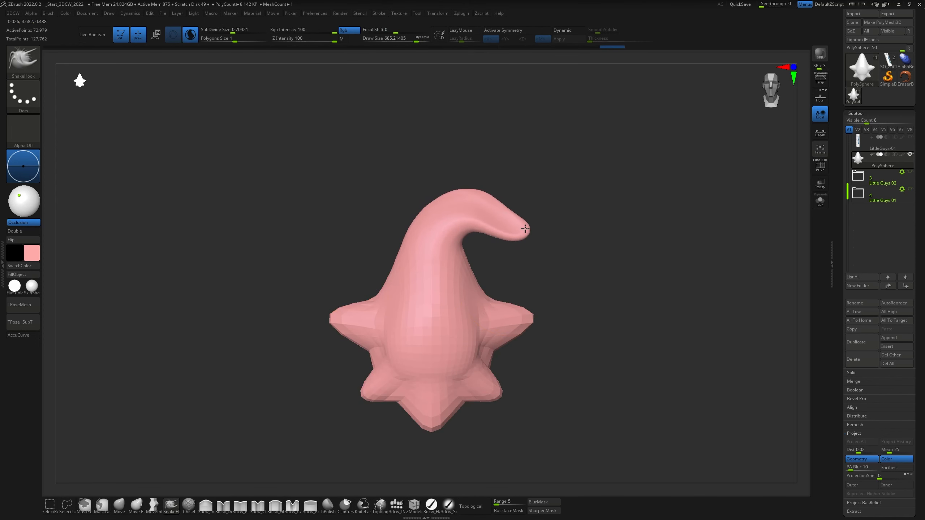
{"action": "left_click_drag", "start_coordinate": [524, 229], "coordinate": [529, 225]}
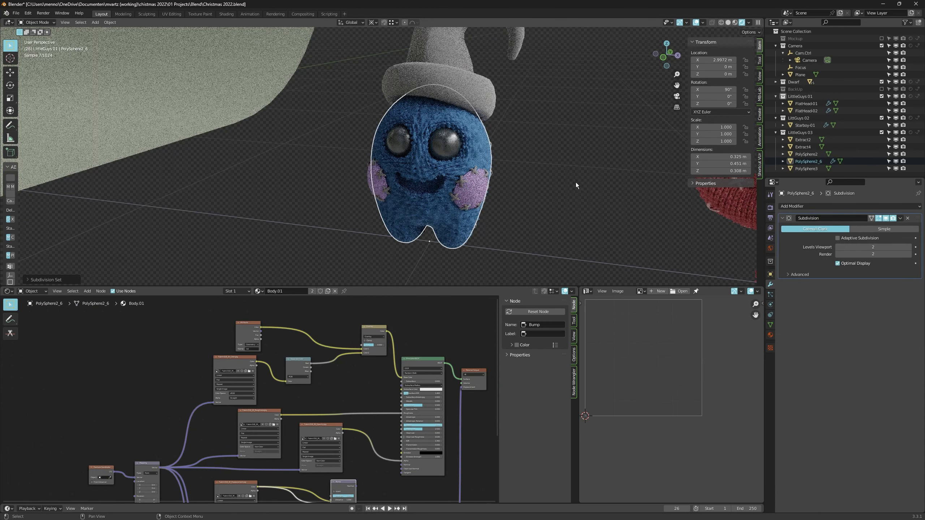
Assign the knit shader and paint the creature's hat red in Vertex Paint mode.
{"action": "left_click", "coordinate": [837, 238]}
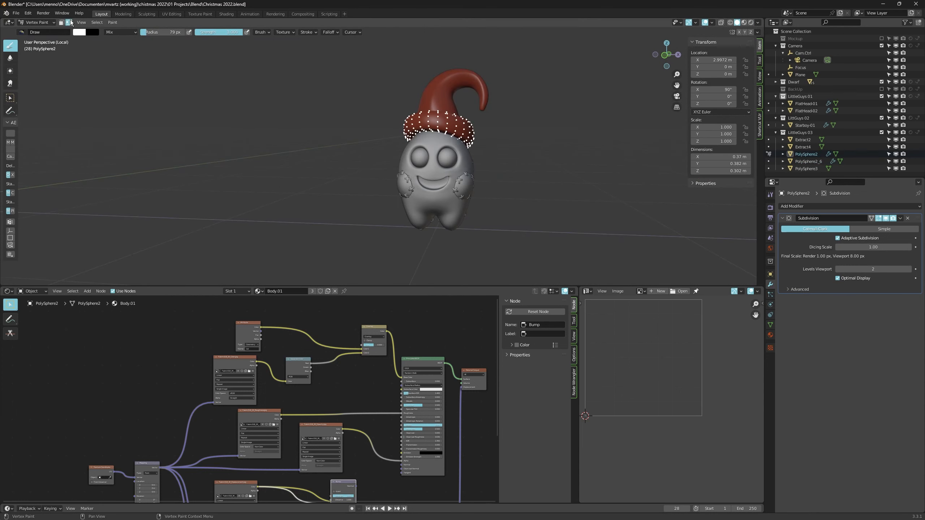
{"action": "left_click", "coordinate": [37, 22]}
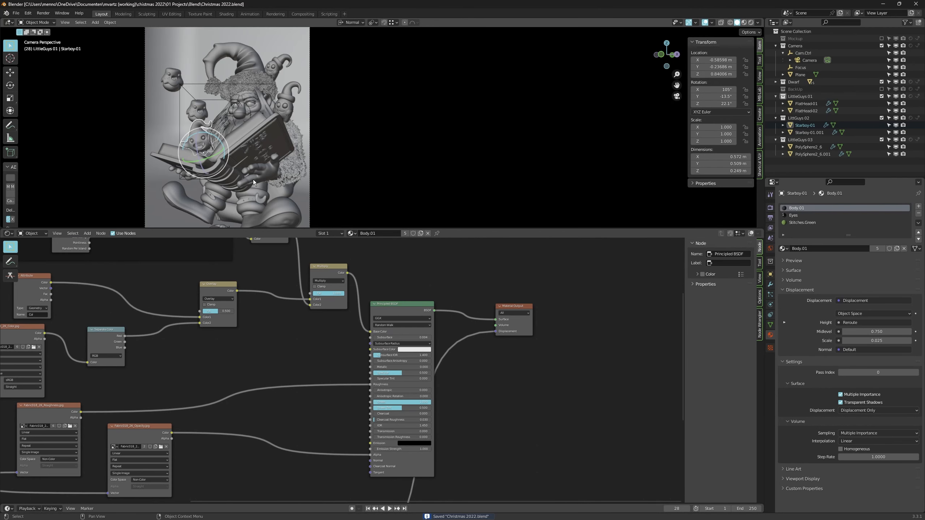
{"action": "mouse_move", "coordinate": [252, 204]}
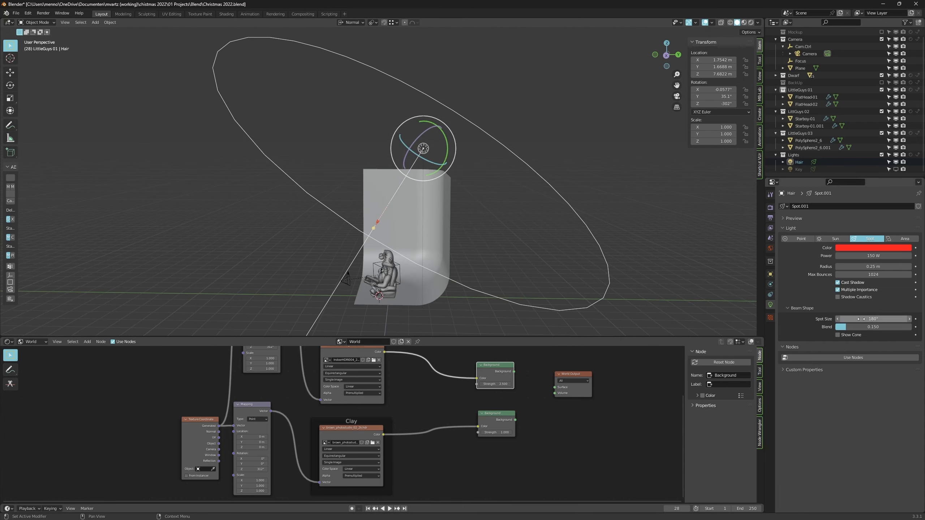
Lower the red spot light's Spot Size from 180° to about 101°.
{"action": "left_click_drag", "start_coordinate": [879, 319], "coordinate": [862, 318]}
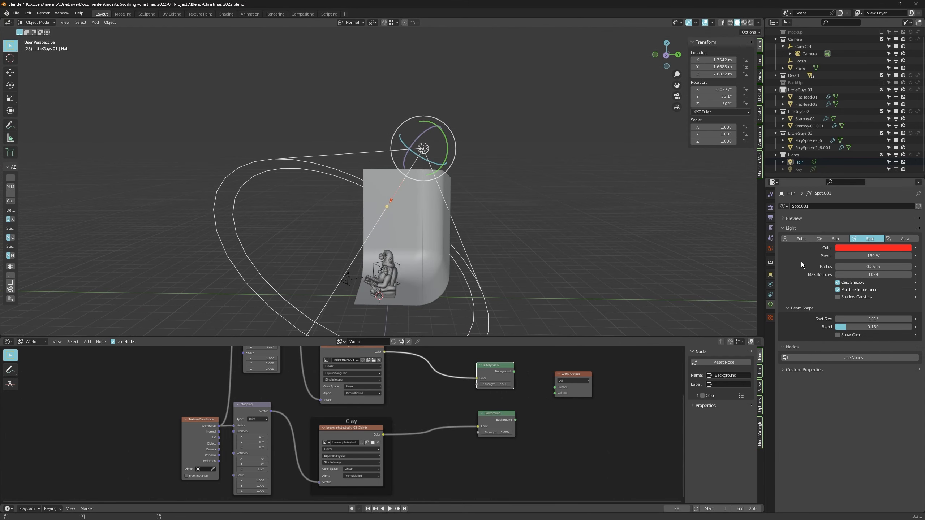